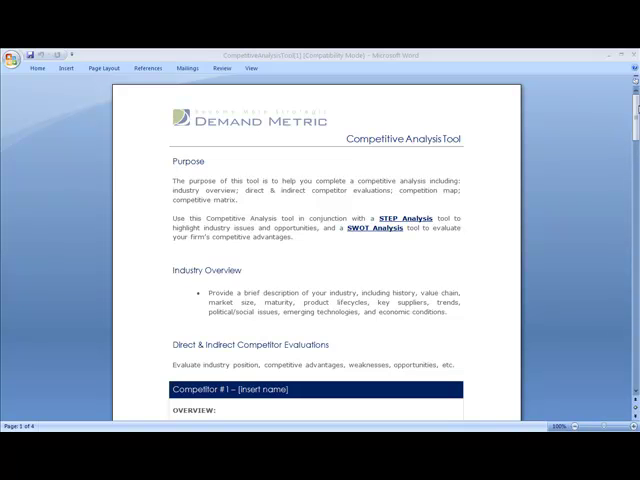
scroll(down, 3)
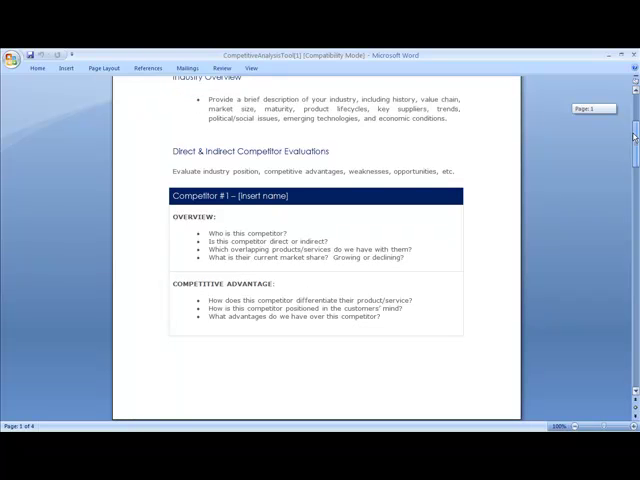
scroll(down, 3)
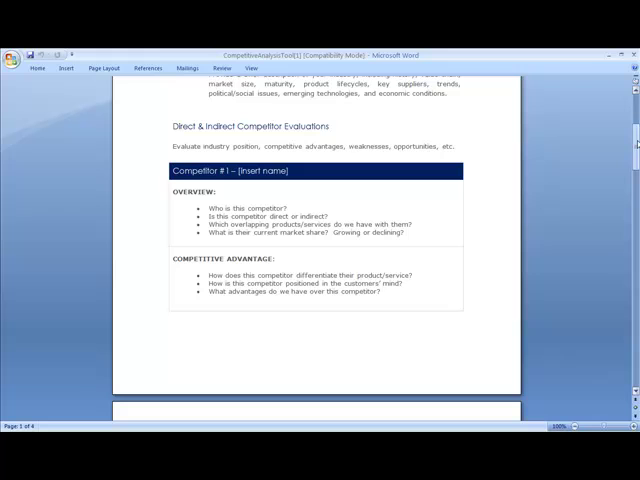
scroll(down, 3)
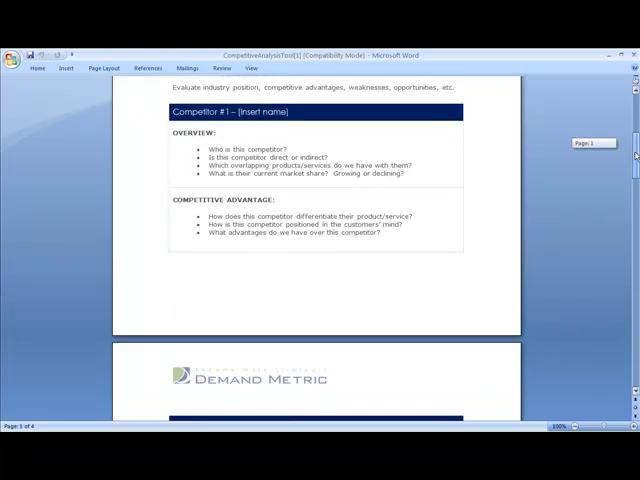
scroll(down, 3)
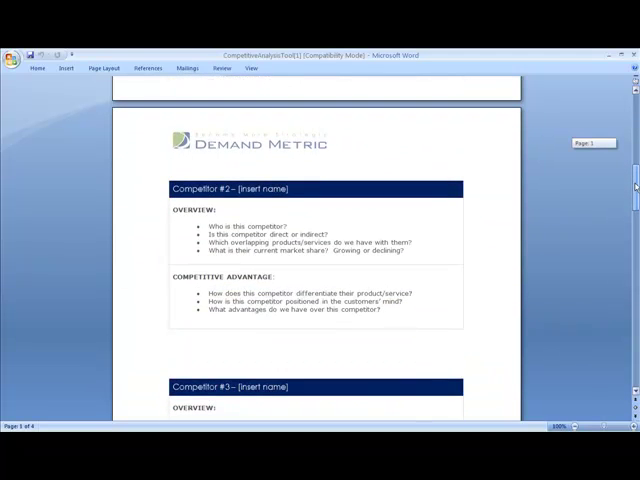
scroll(down, 3)
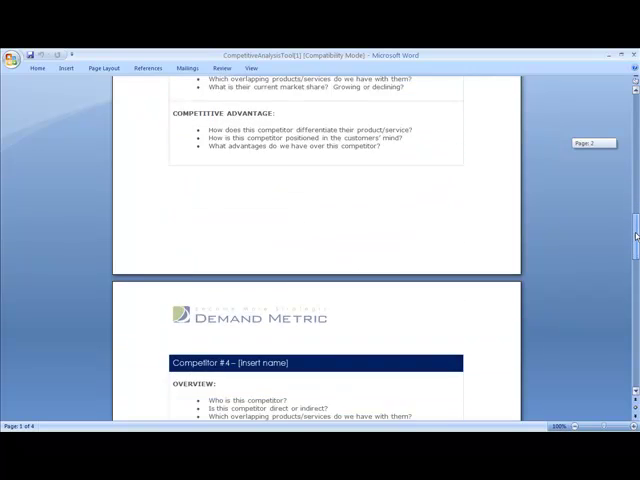
scroll(down, 3)
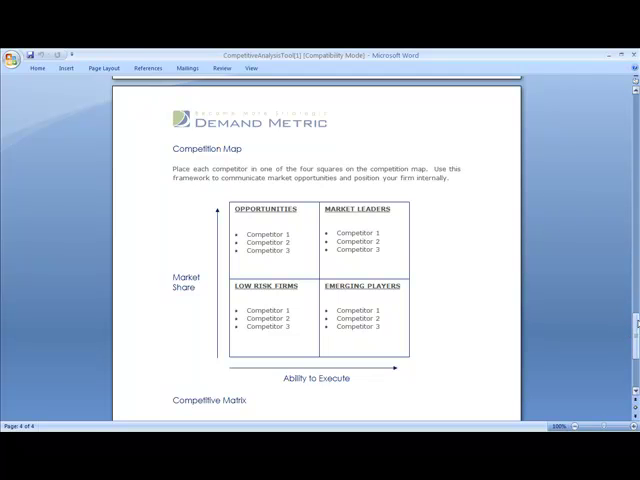
scroll(down, 3)
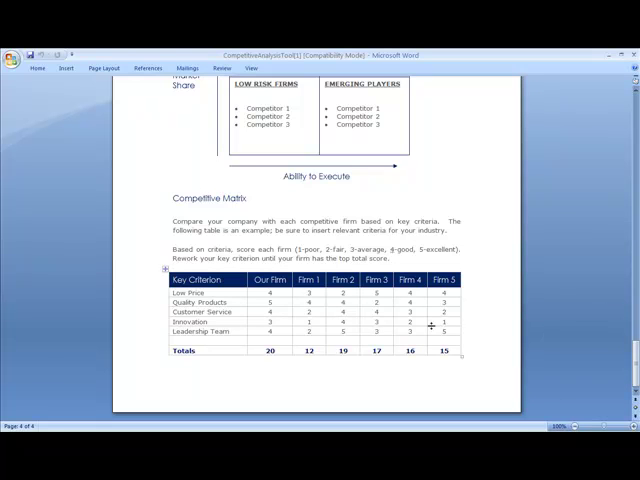
mouse_move(500, 152)
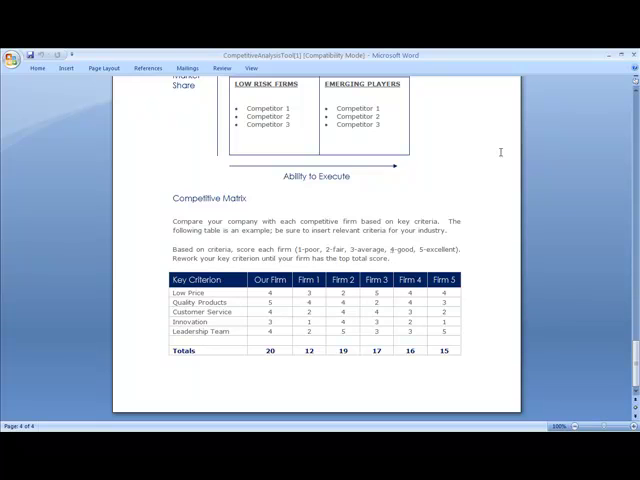
mouse_move(429, 215)
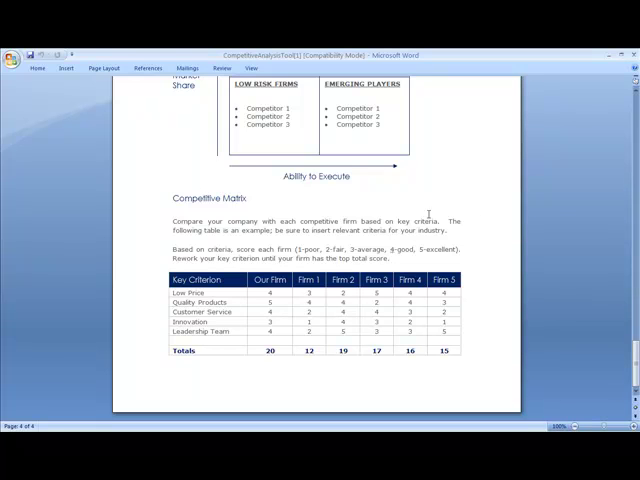